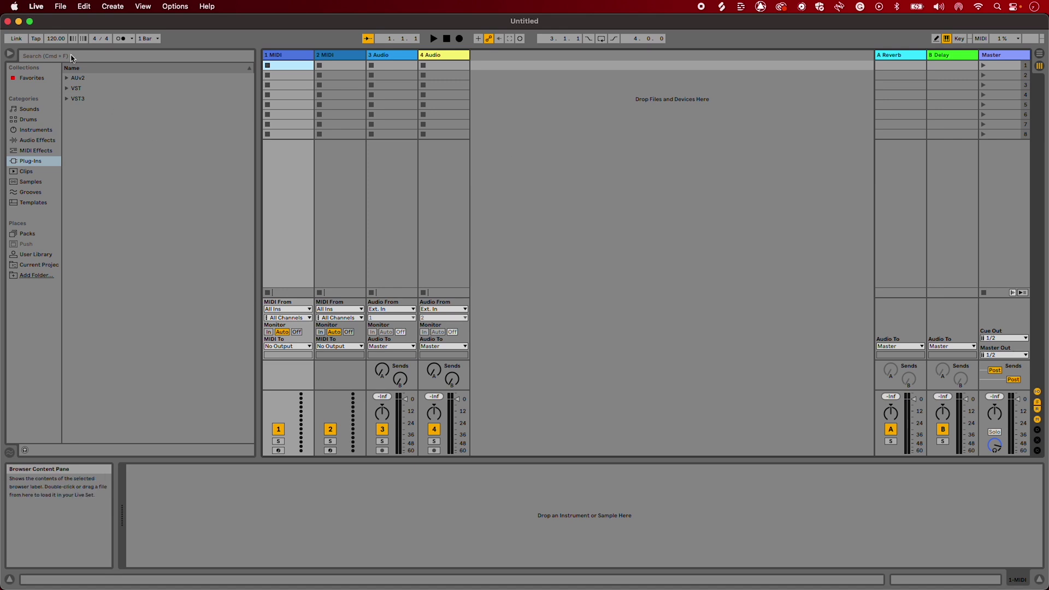
Save the Live Set as 'Recording to a Track' in the Documents folder.
click(60, 6)
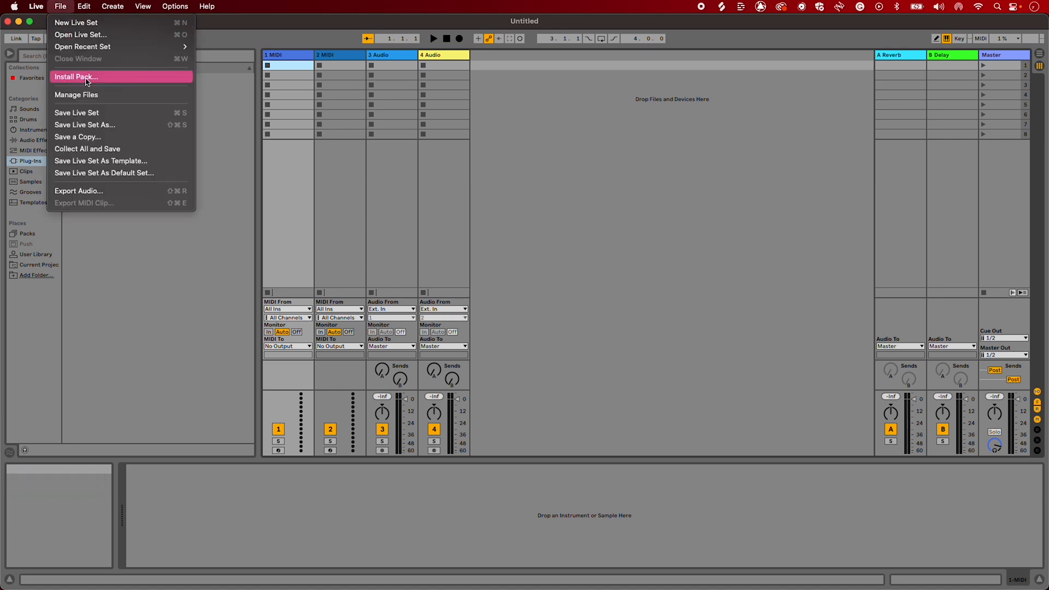
mouse_move(76, 113)
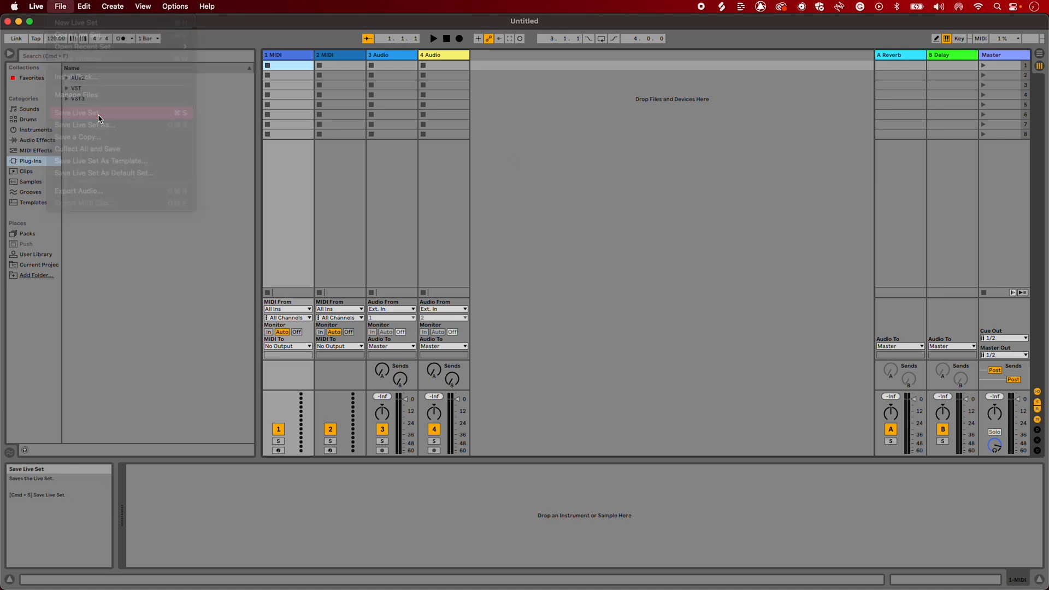
click(78, 113)
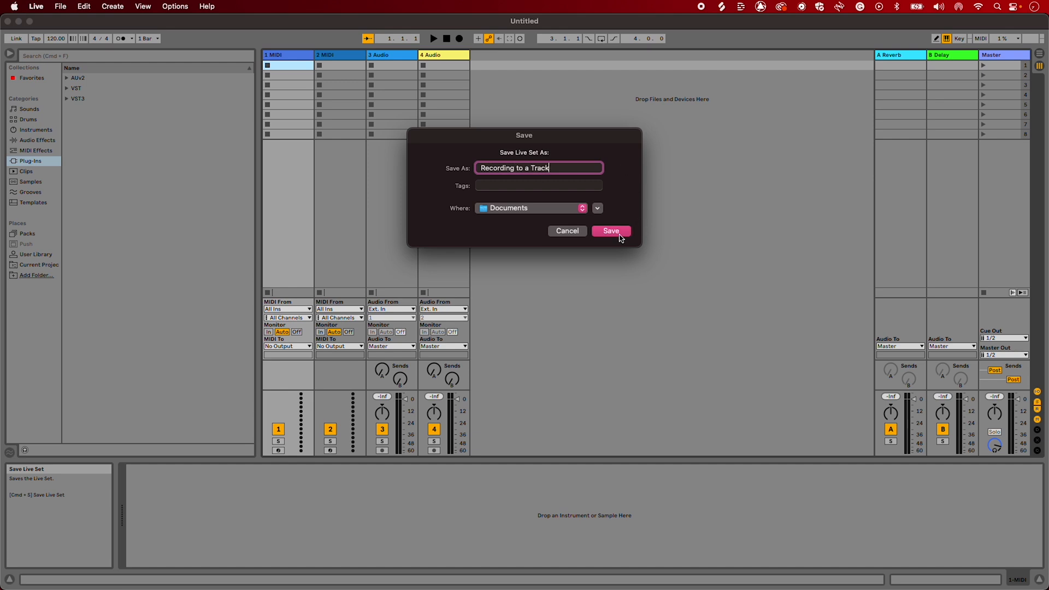
click(610, 230)
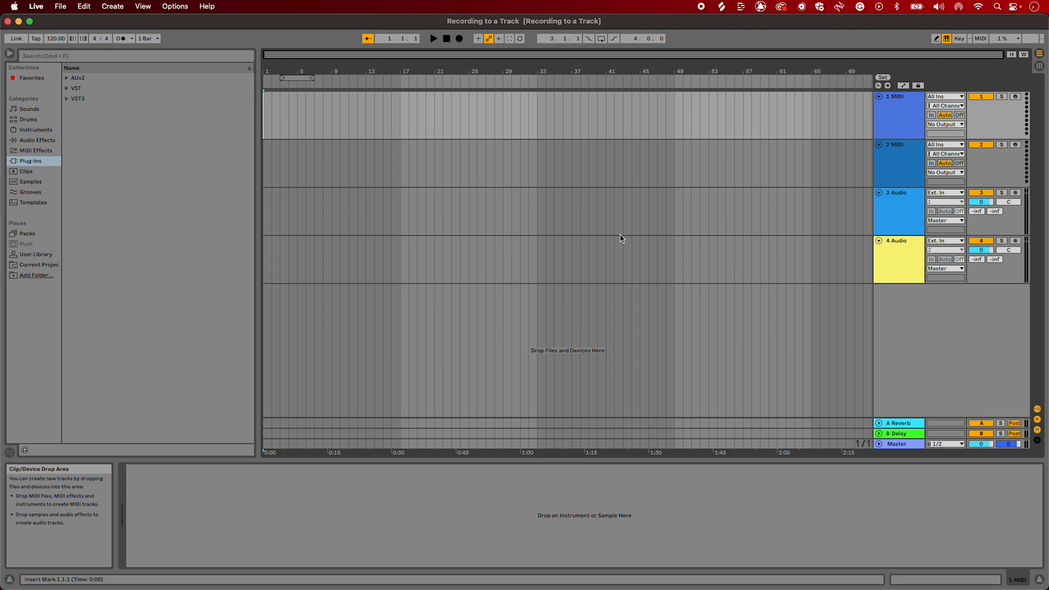
mouse_move(895, 96)
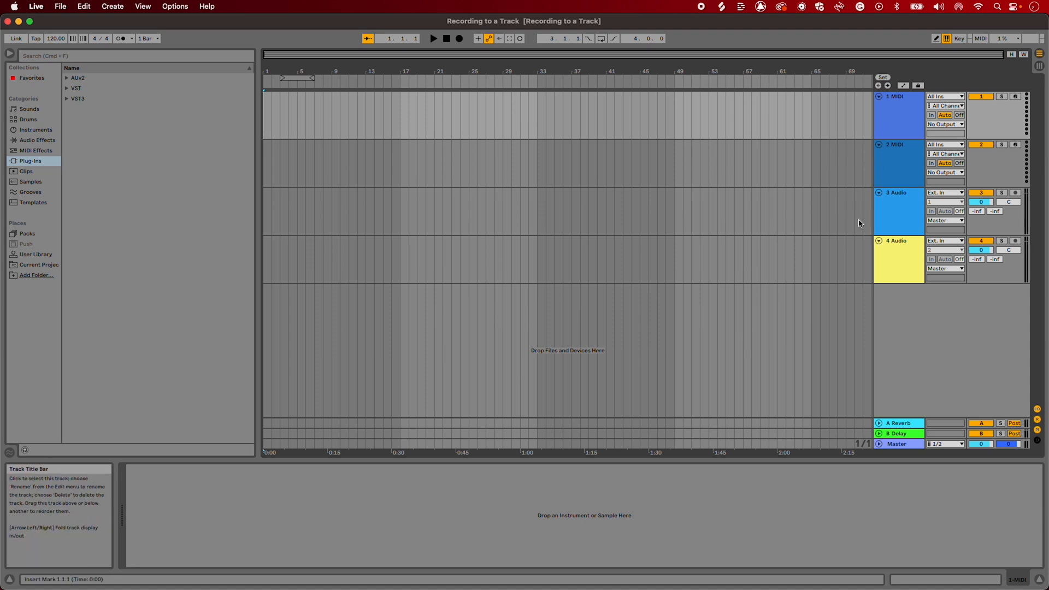
mouse_move(880, 262)
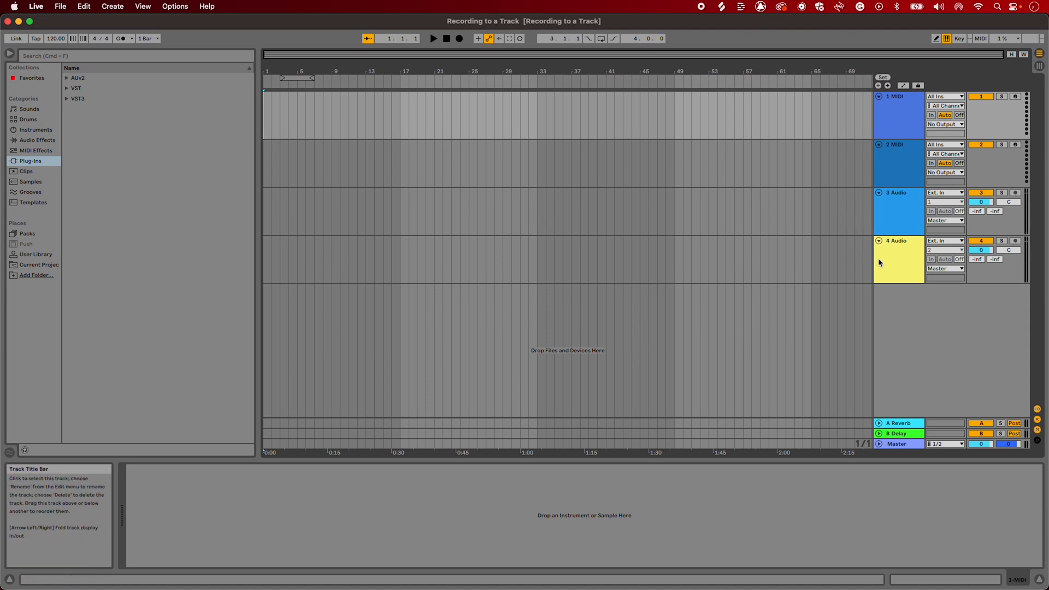
Delete the 1 MIDI and 2 MIDI tracks and the 2 Audio track.
click(898, 114)
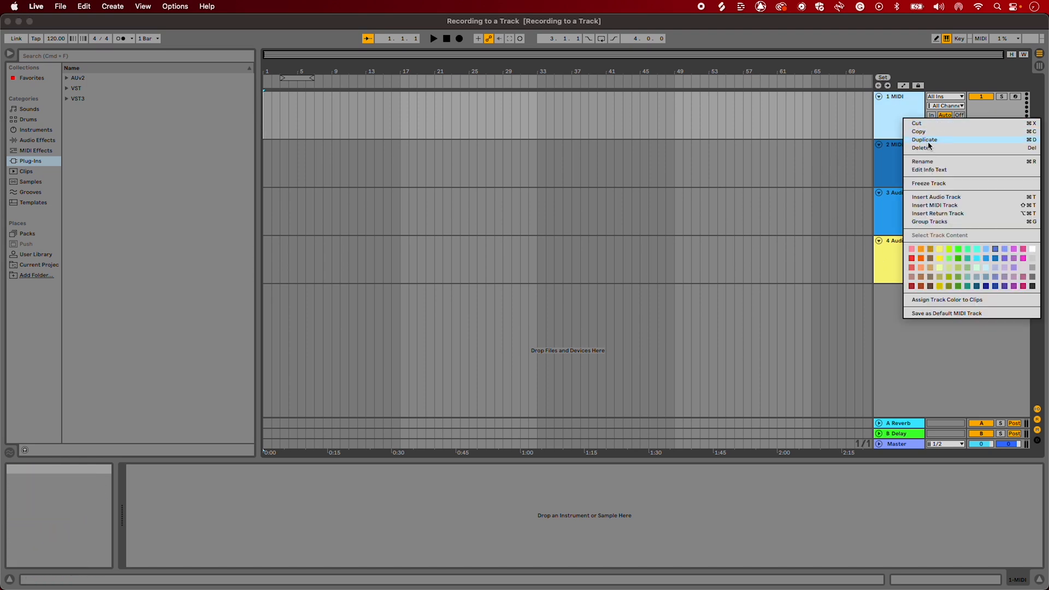
click(922, 147)
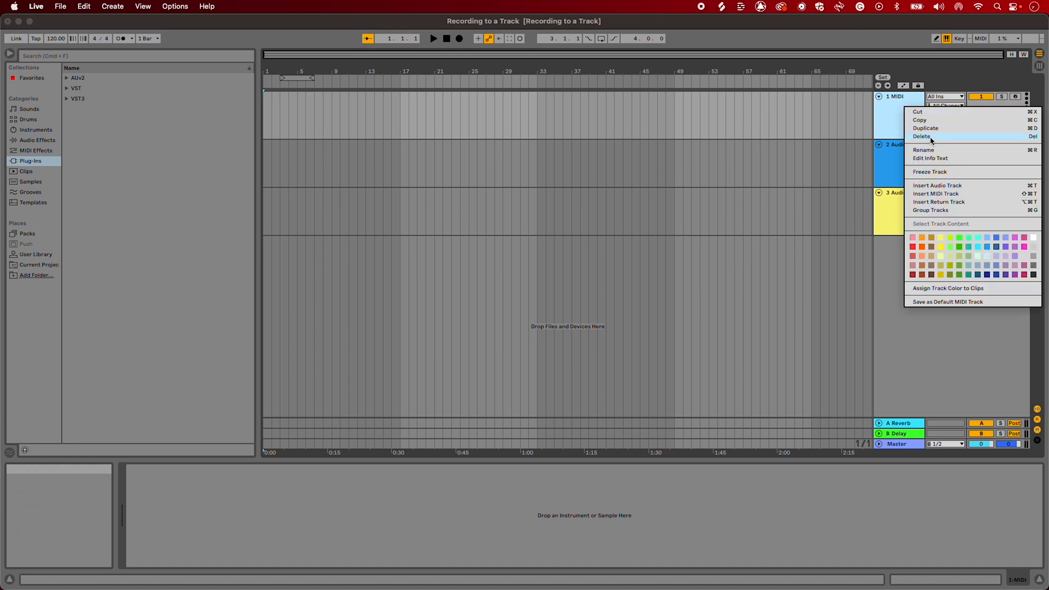
click(922, 136)
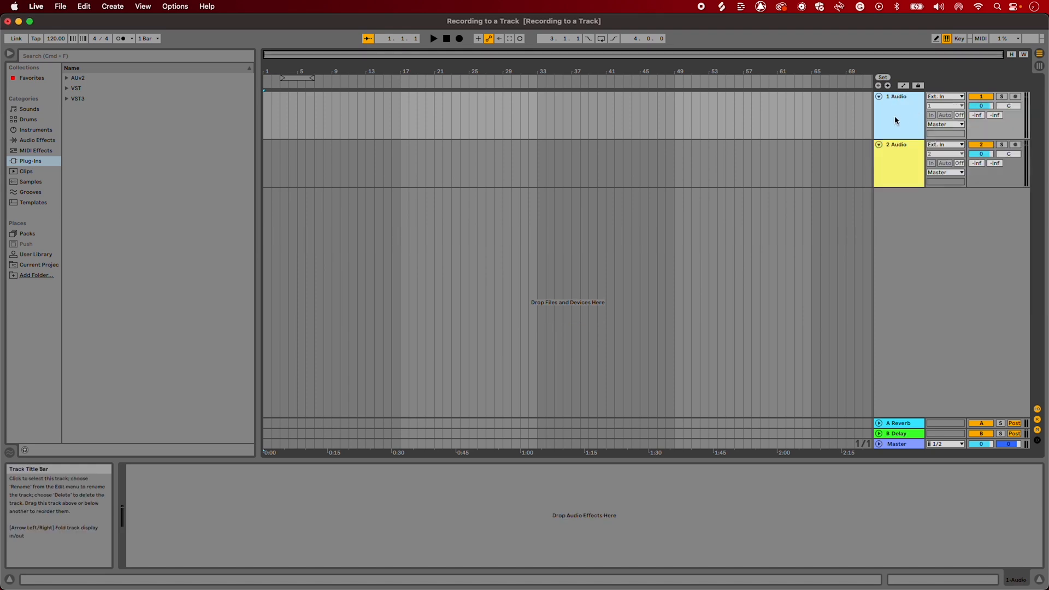
mouse_move(901, 170)
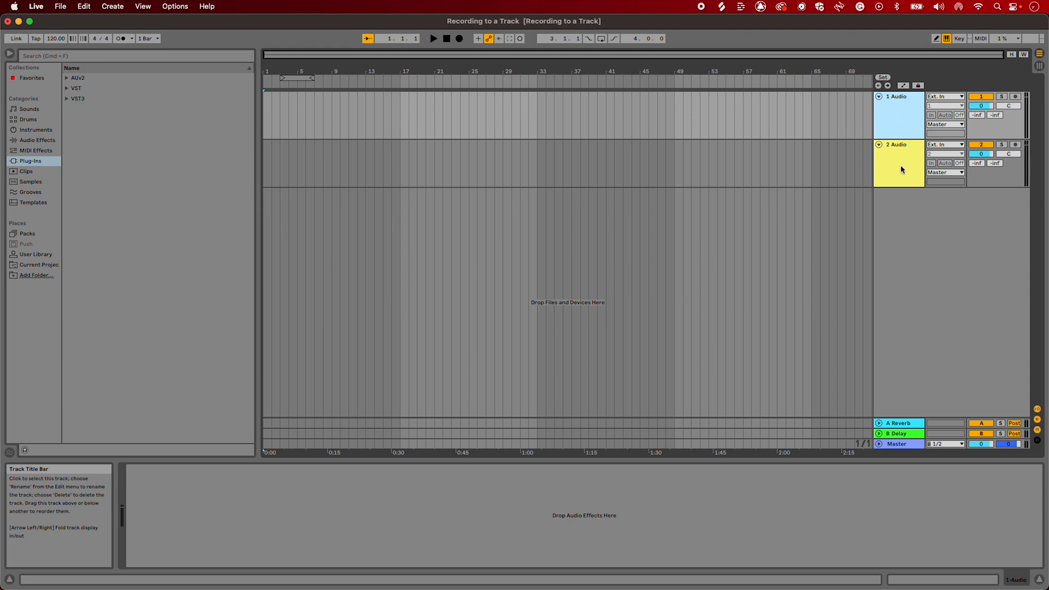
right_click(900, 164)
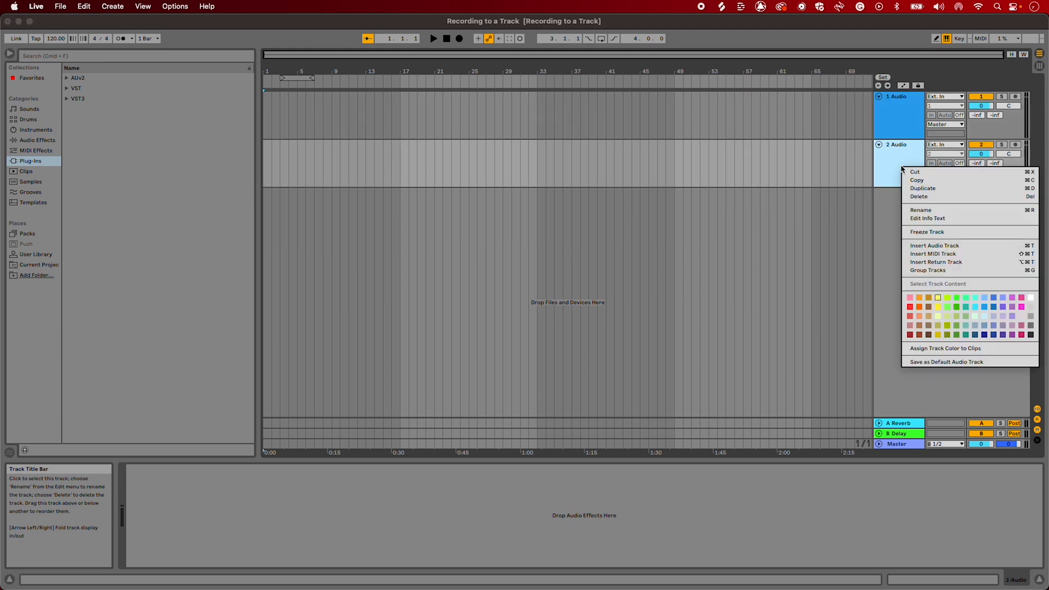
click(919, 197)
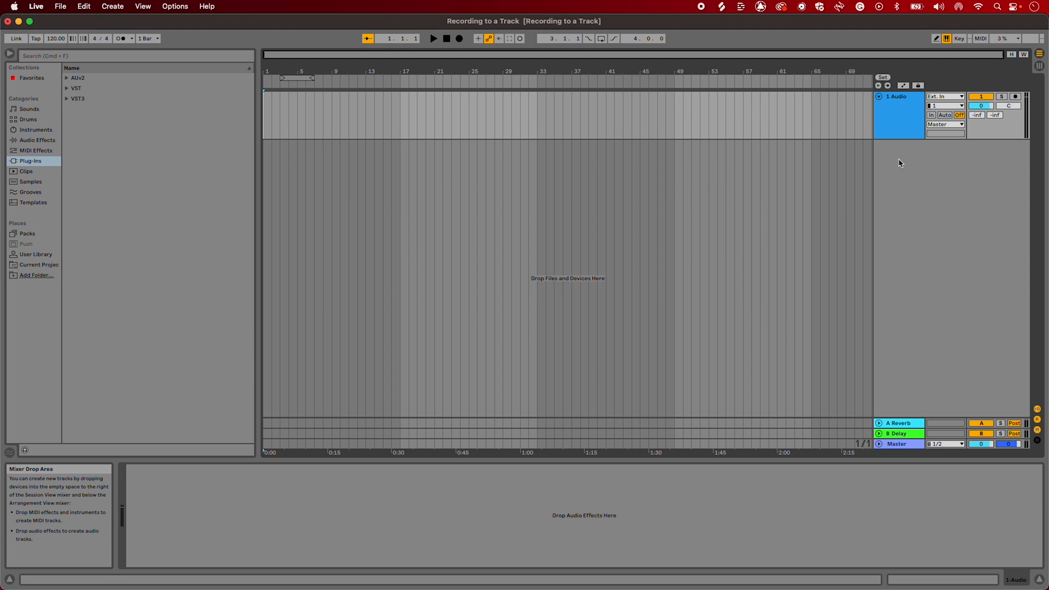
Open the track's Audio From input channel list, with channel 1 selected.
click(945, 105)
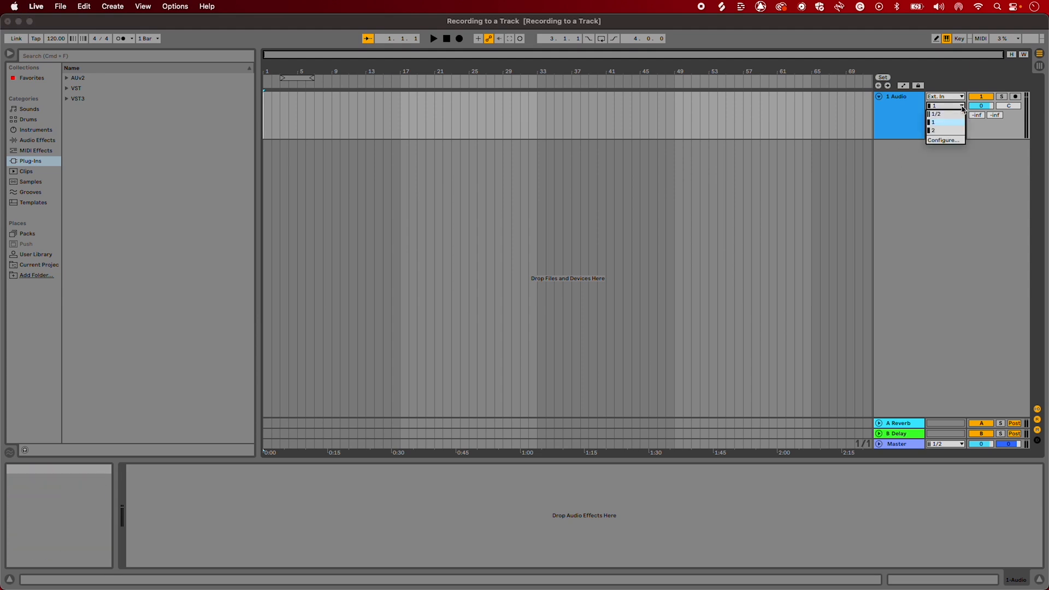